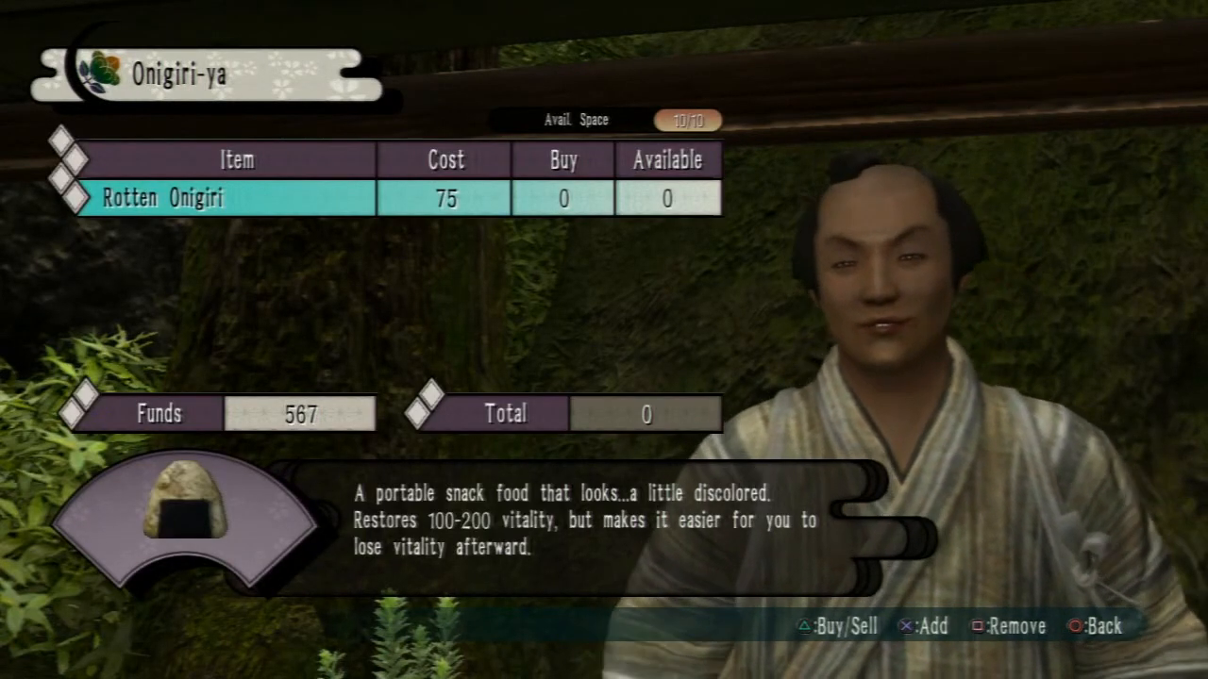
- Navigate the game menus, then press M to show the shop interior's floor map
{"action": "key", "text": "circle"}
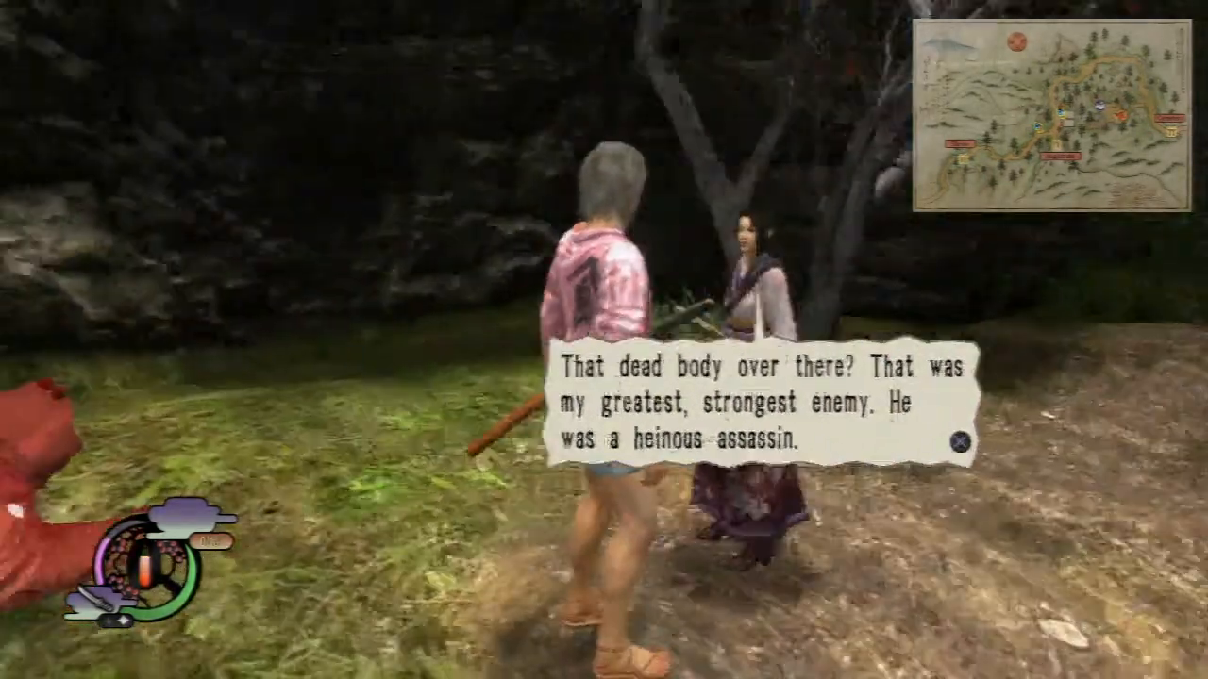
{"action": "left_click", "coordinate": [956, 443]}
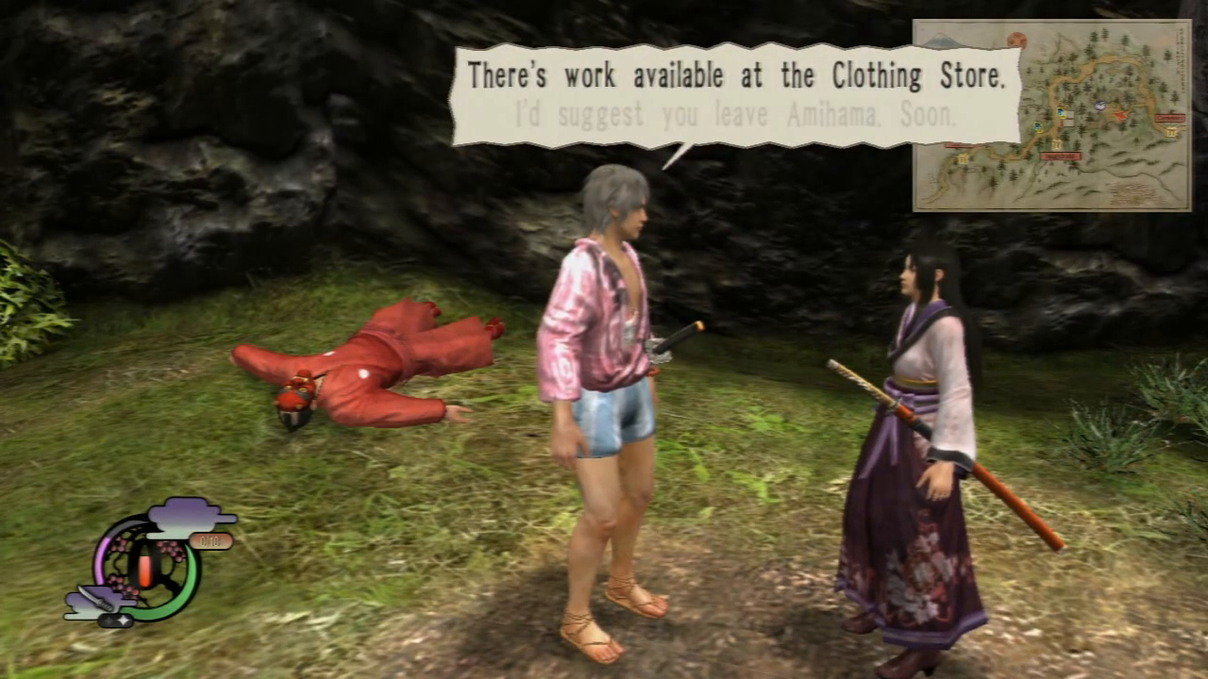
{"action": "key", "text": "enter"}
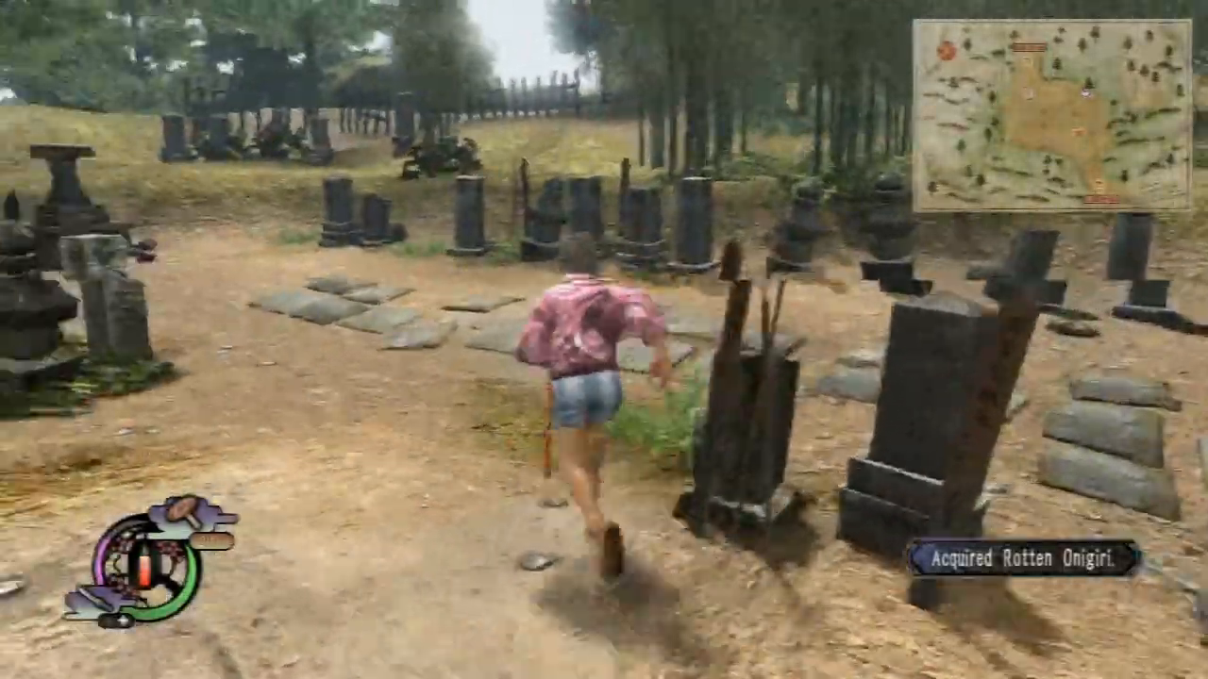
{"action": "key", "text": "w"}
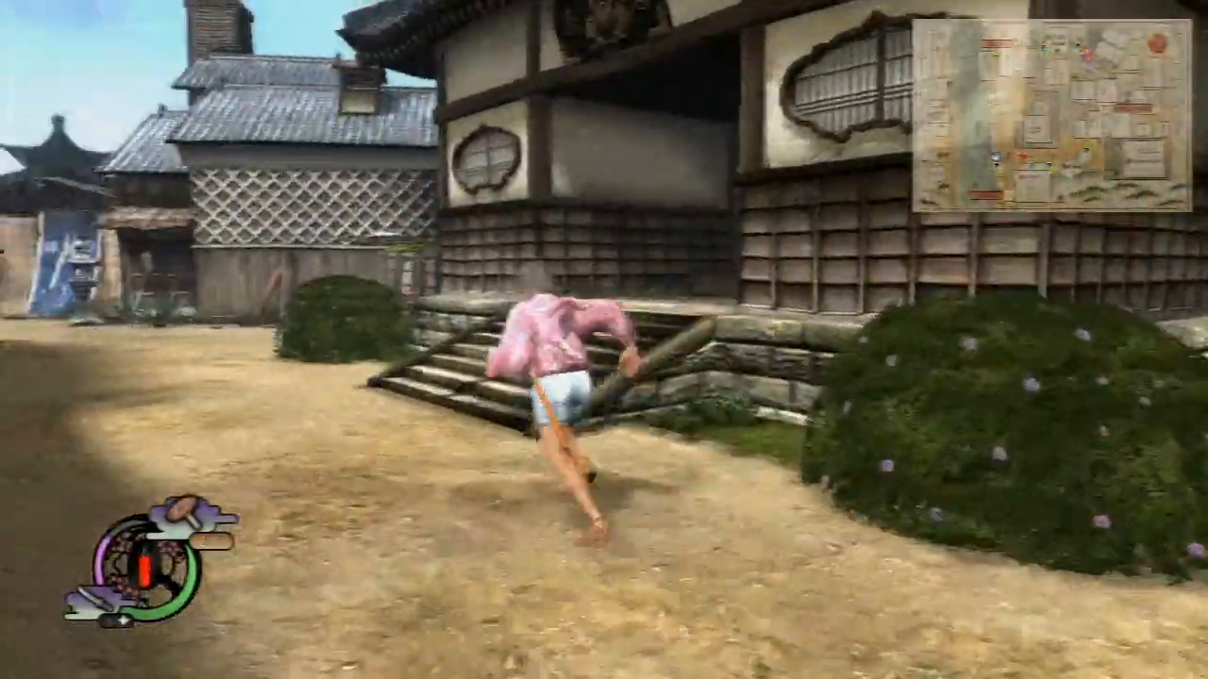
{"action": "key", "text": "m"}
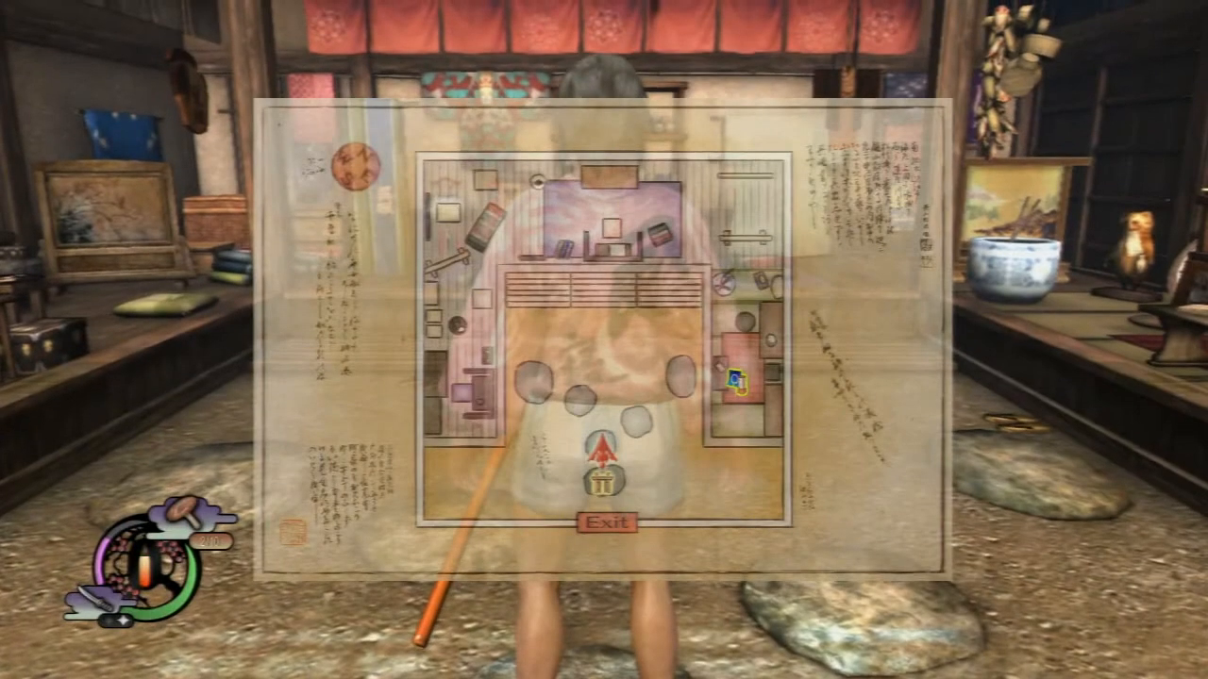
- Select the Weaponry tab listing Blunt Sword, Accountability and Rice Burner
{"action": "left_click", "coordinate": [610, 522]}
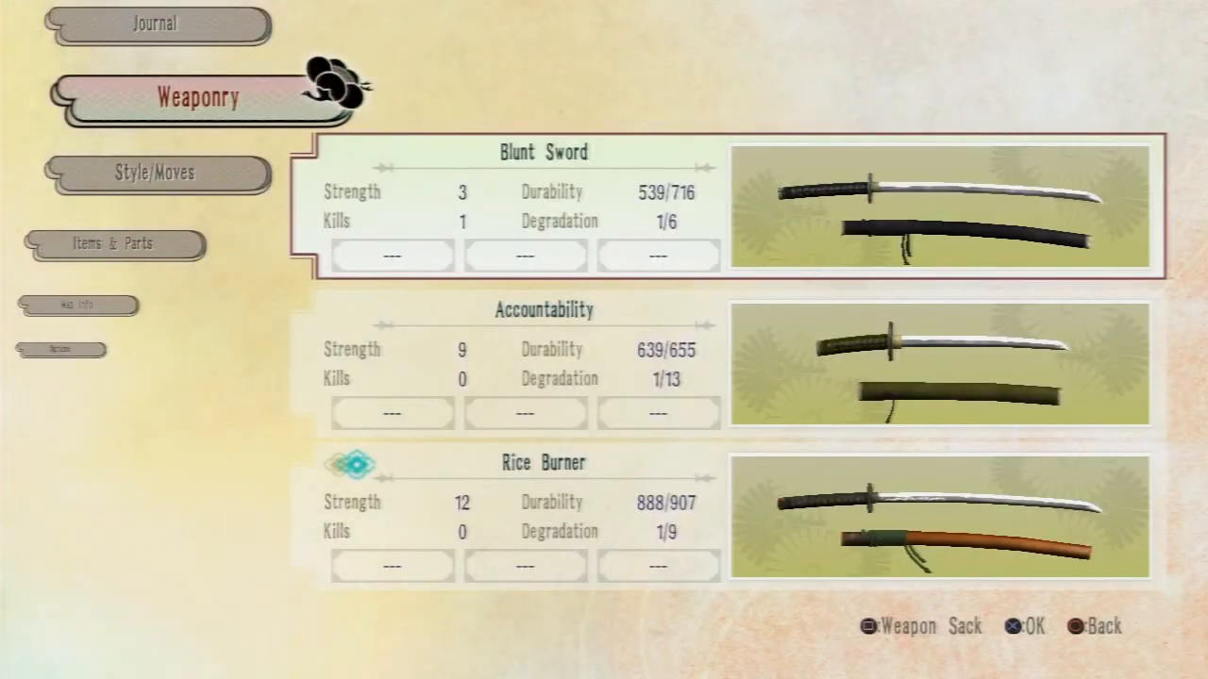
- Scroll the seven-weapon sack down to view Goro Doe's strength, durability and kills
{"action": "scroll", "scroll_direction": "down", "scroll_amount": 3}
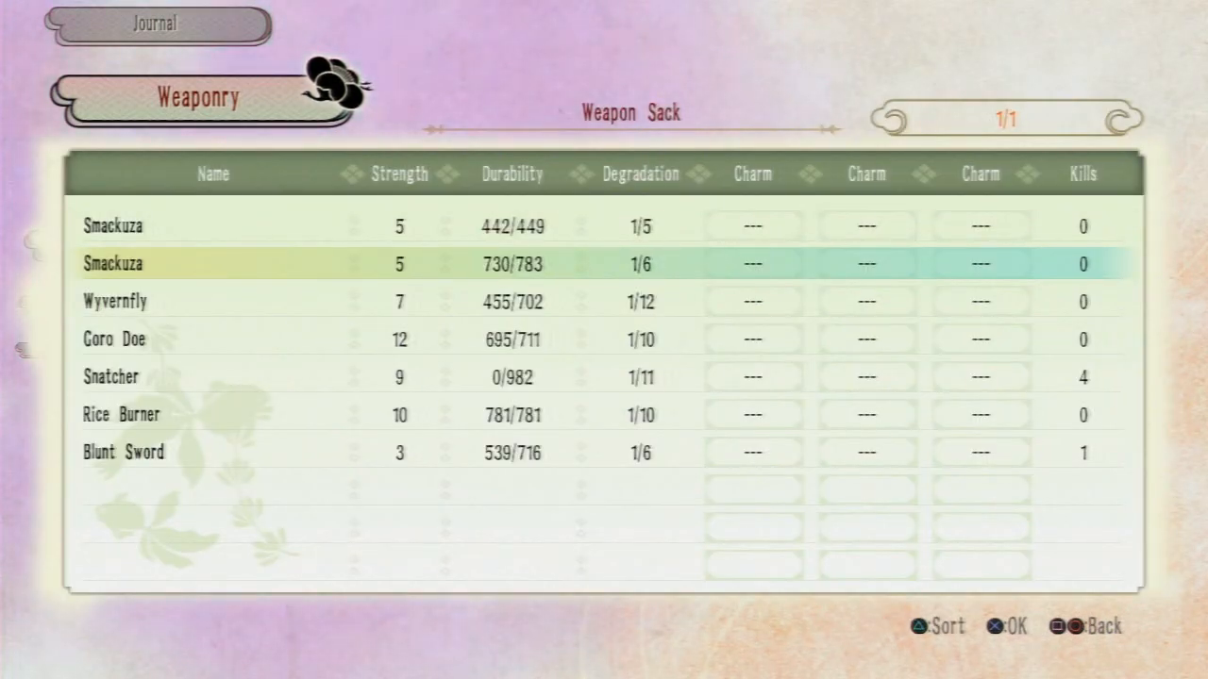
{"action": "key", "text": "down"}
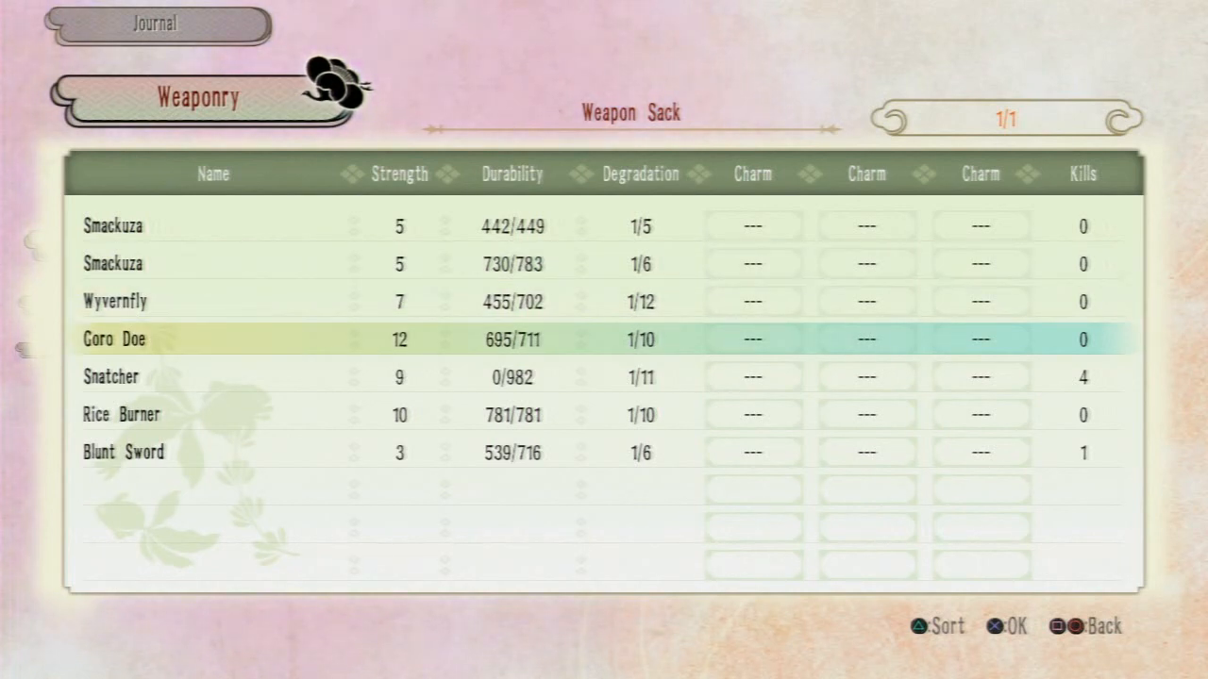